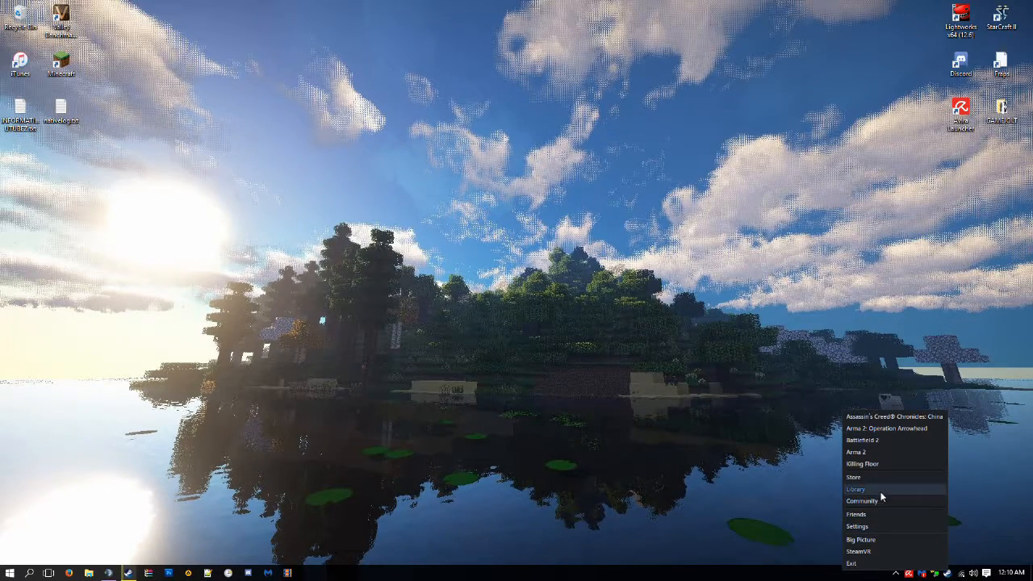
Show the Steam library's Games menu with 'Add a Non-Steam Game to My Library'.
{"action": "left_click", "coordinate": [855, 489]}
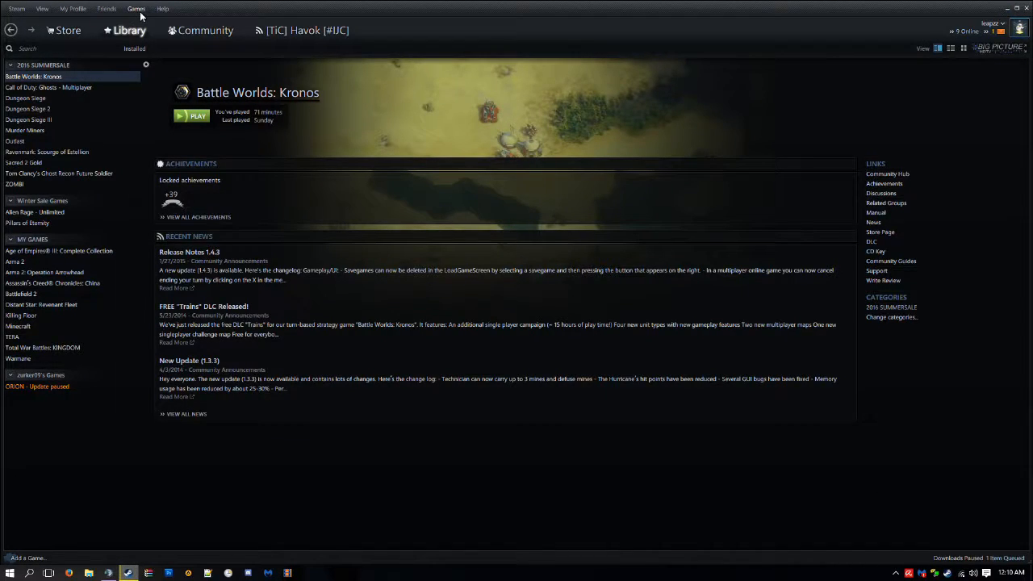
{"action": "left_click", "coordinate": [136, 7]}
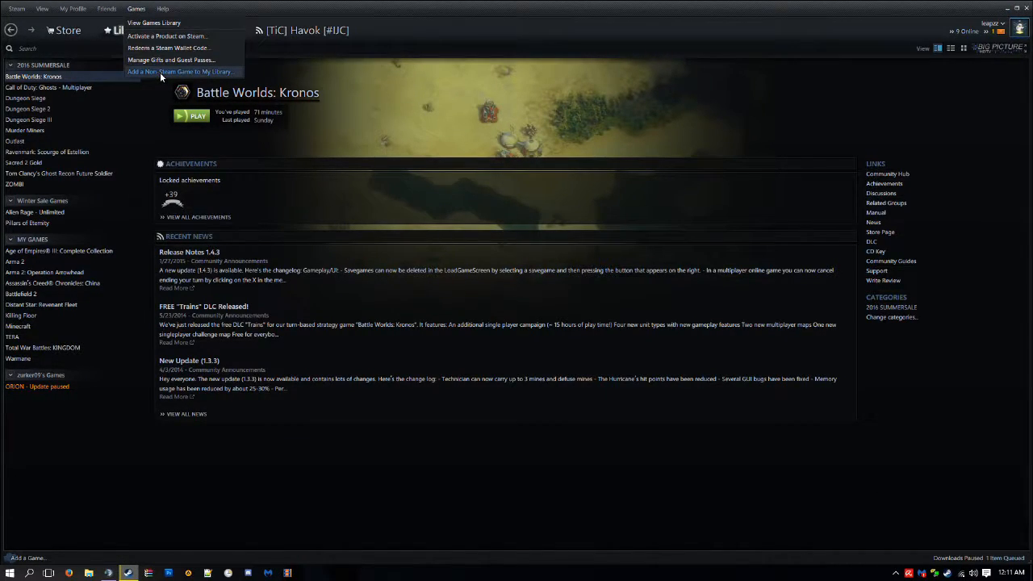
Add E:\Battle.net\StarCraft II\Support\SC2Switcher.exe to the library as a non-Steam game.
{"action": "left_click", "coordinate": [189, 72]}
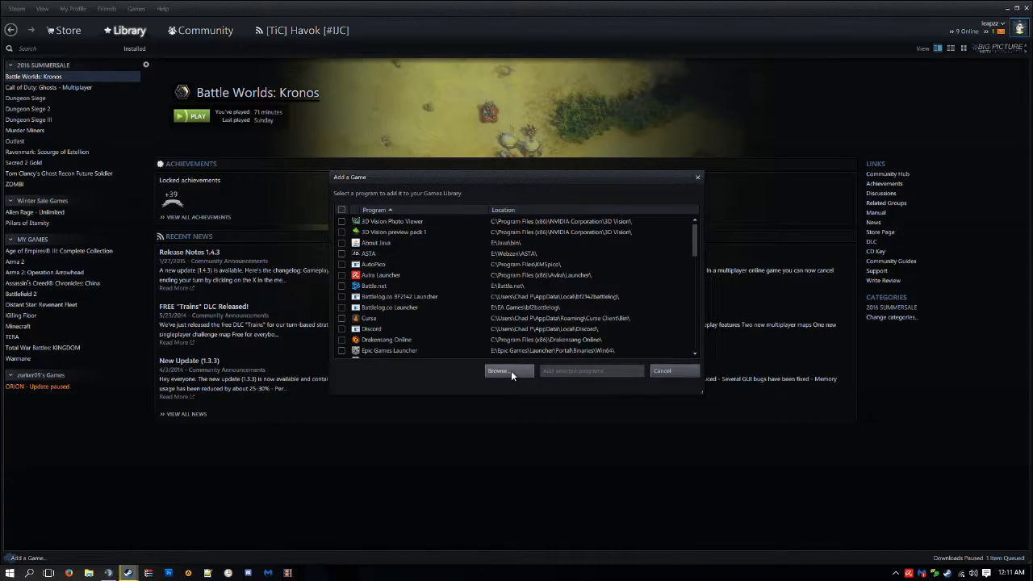
{"action": "left_click", "coordinate": [508, 370]}
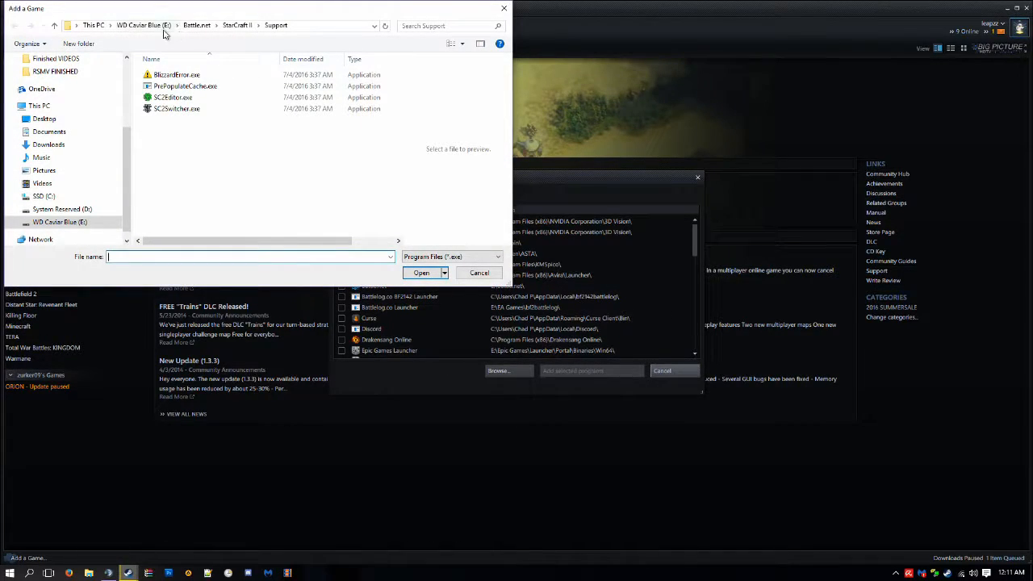
{"action": "left_click", "coordinate": [148, 25]}
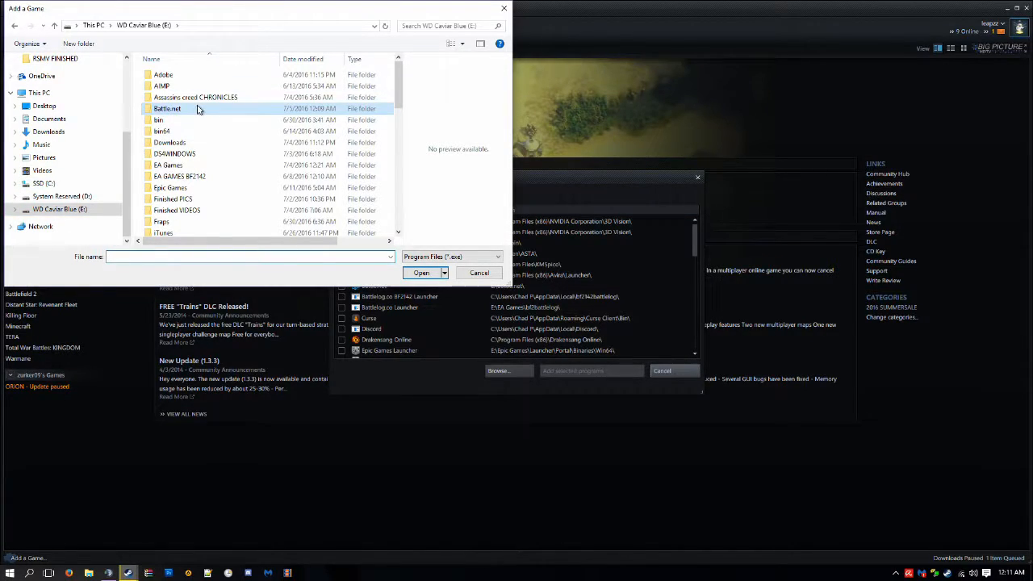
{"action": "double_click", "coordinate": [164, 109]}
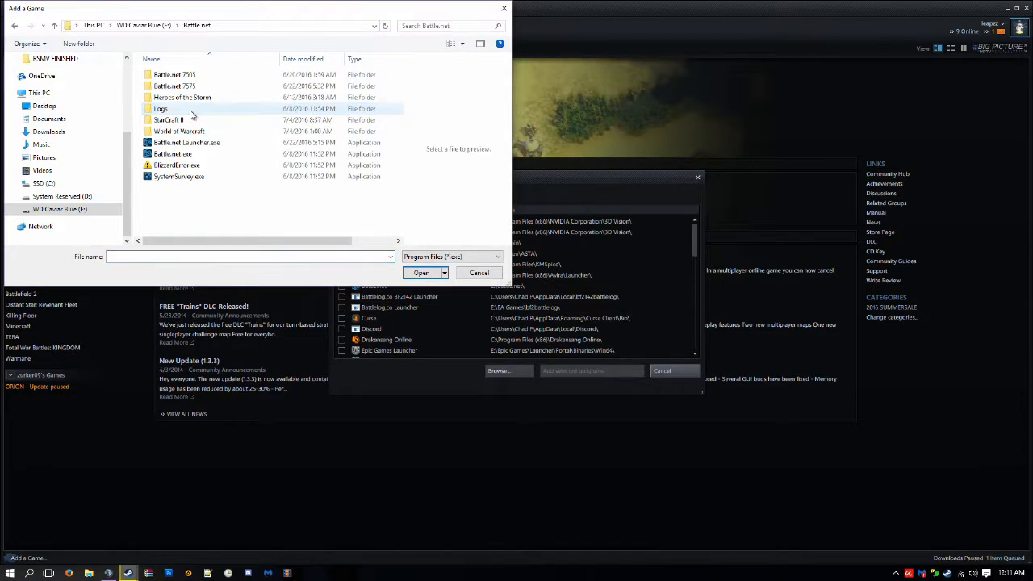
{"action": "mouse_move", "coordinate": [182, 119]}
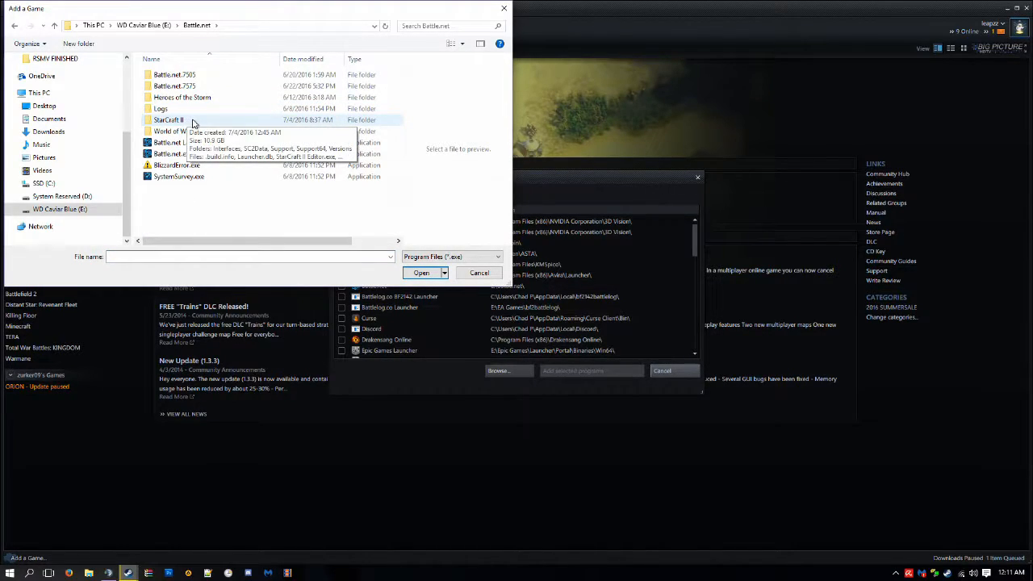
{"action": "double_click", "coordinate": [170, 120]}
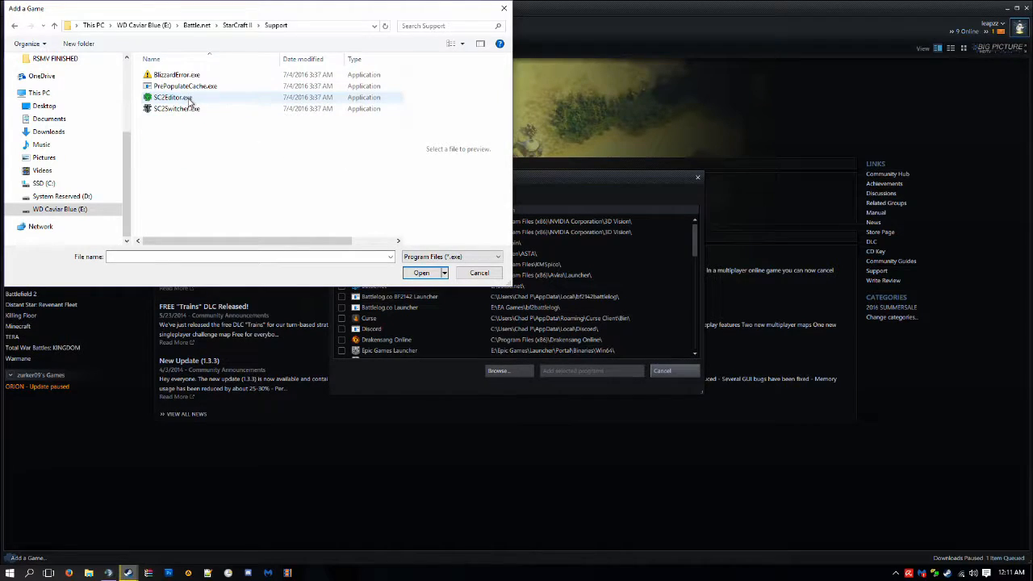
{"action": "left_click", "coordinate": [182, 108]}
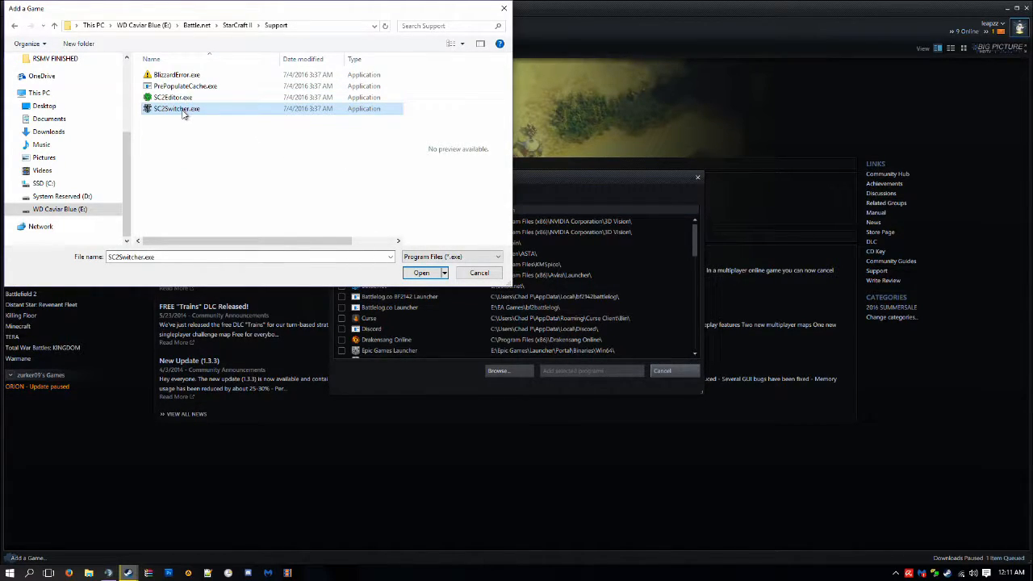
{"action": "left_click", "coordinate": [420, 272]}
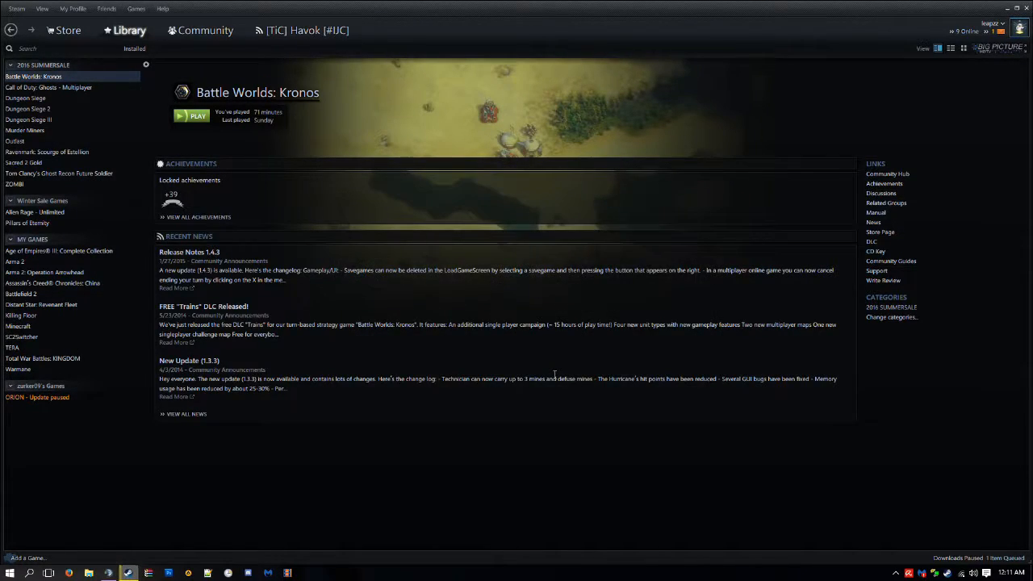
{"action": "mouse_move", "coordinate": [44, 276]}
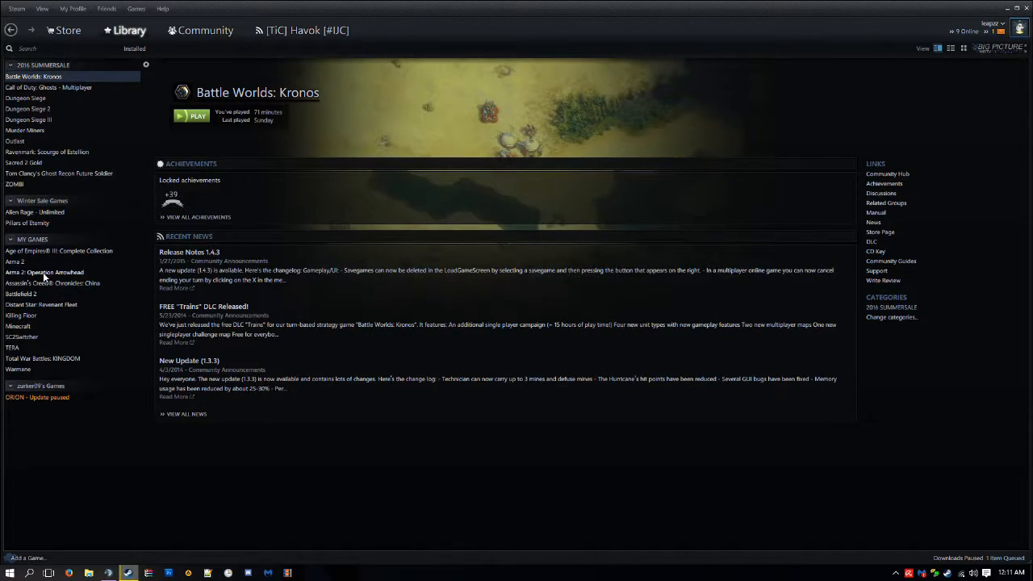
Rename the SC2Switcher shortcut to 'Starcraft II Wings of Liberty' in its properties.
{"action": "right_click", "coordinate": [22, 335]}
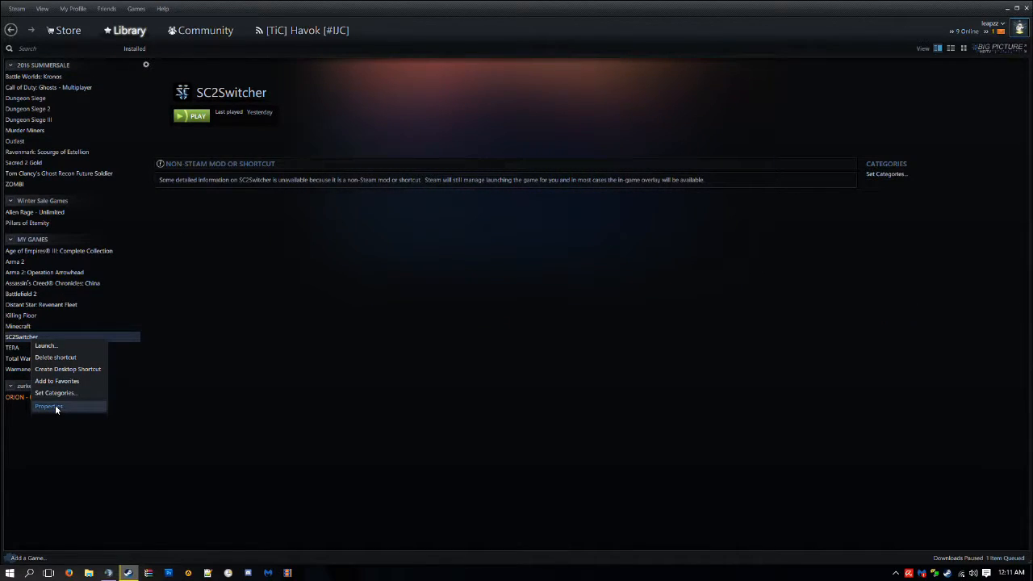
{"action": "left_click", "coordinate": [49, 407]}
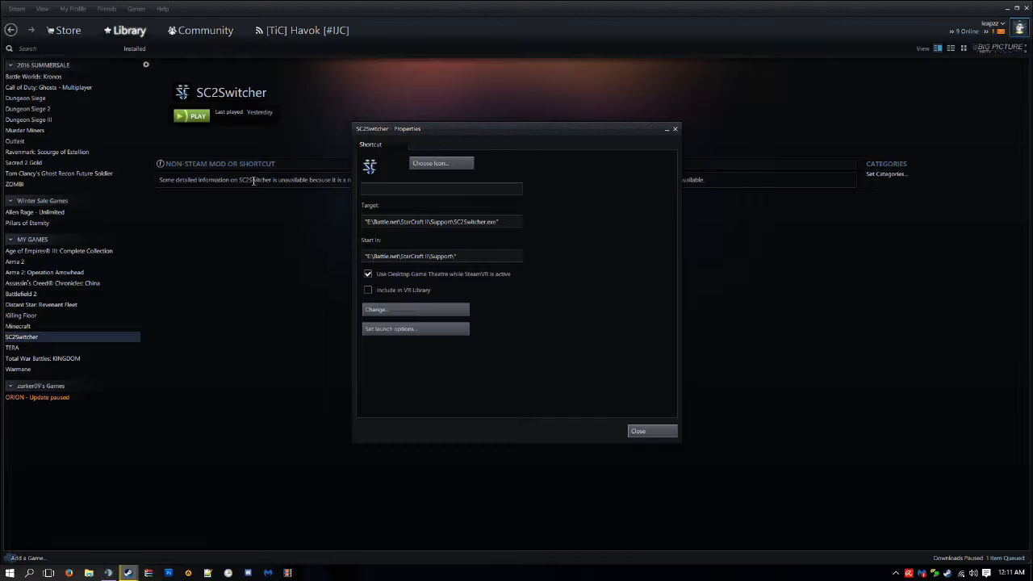
{"action": "type", "text": "Starcraft II Wings of Liberty"}
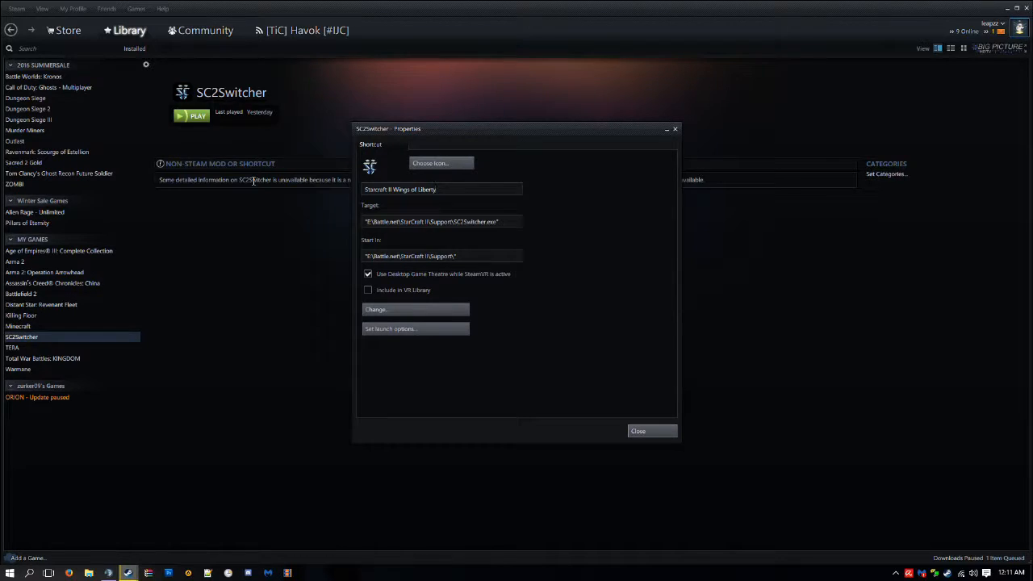
{"action": "left_click", "coordinate": [652, 431]}
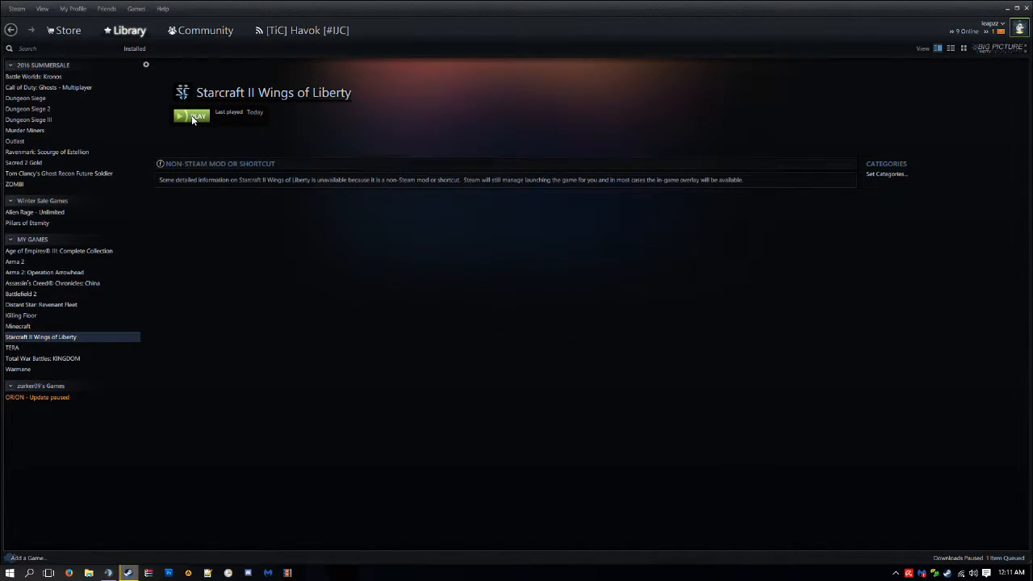
Launch Starcraft II Wings of Liberty from its library page via PLAY.
{"action": "left_click", "coordinate": [187, 115]}
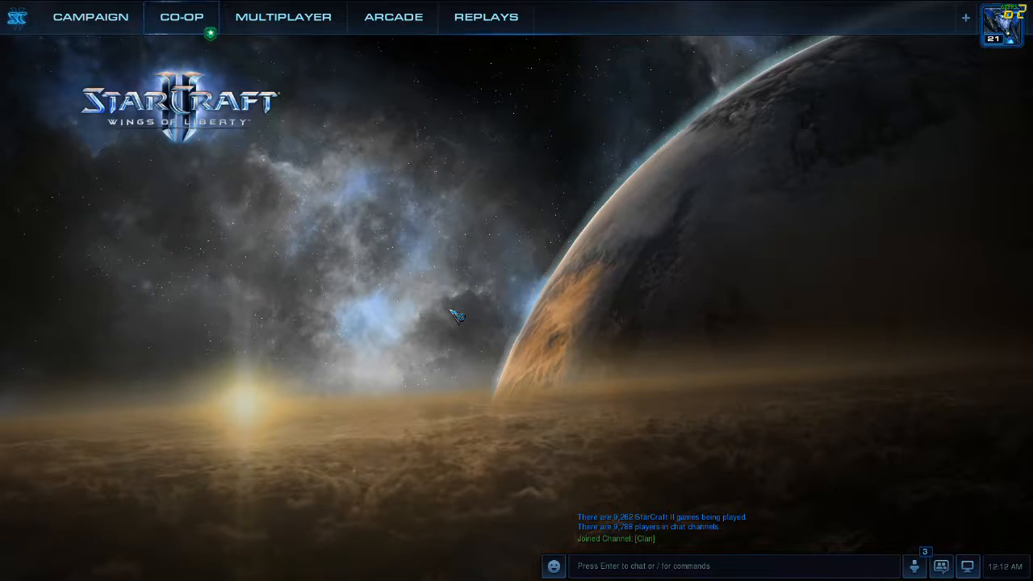
Bring up the Steam overlay over StarCraft II with Shift+Tab, then dismiss it.
{"action": "key", "text": "shift+tab"}
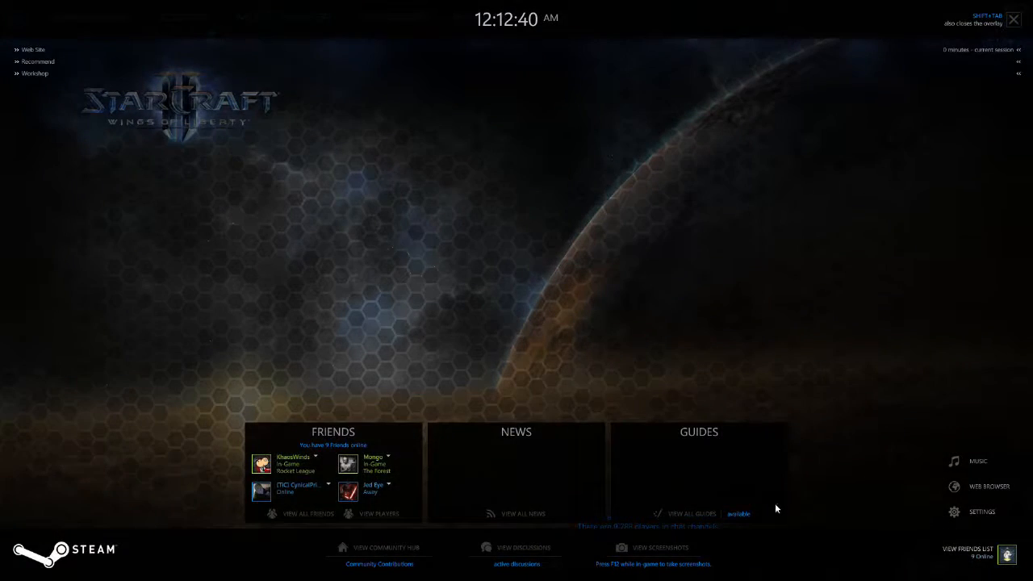
{"action": "left_click", "coordinate": [967, 552]}
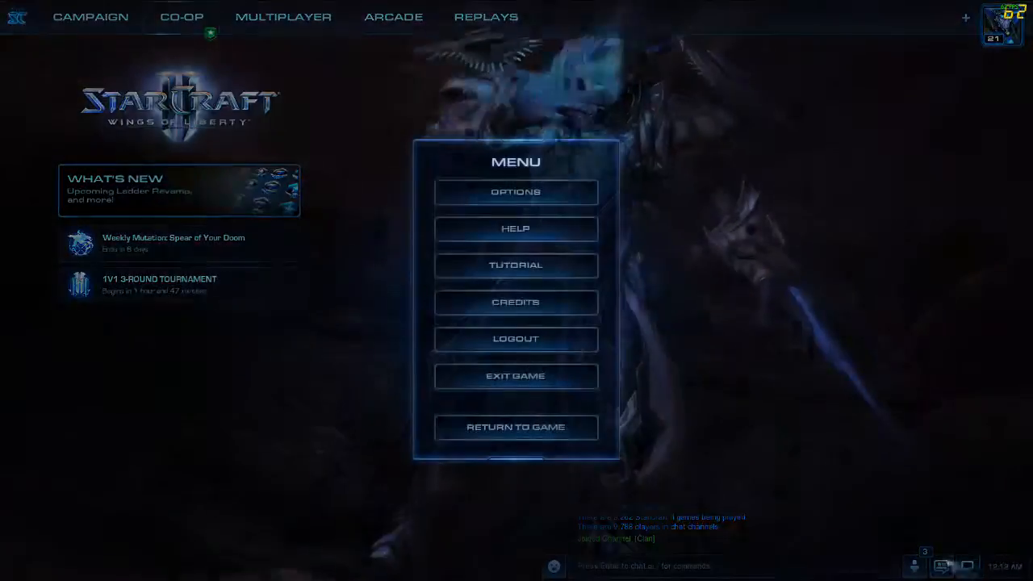
Review the Graphics options unchanged, cancel, and return to the game's main screen.
{"action": "left_click", "coordinate": [515, 192]}
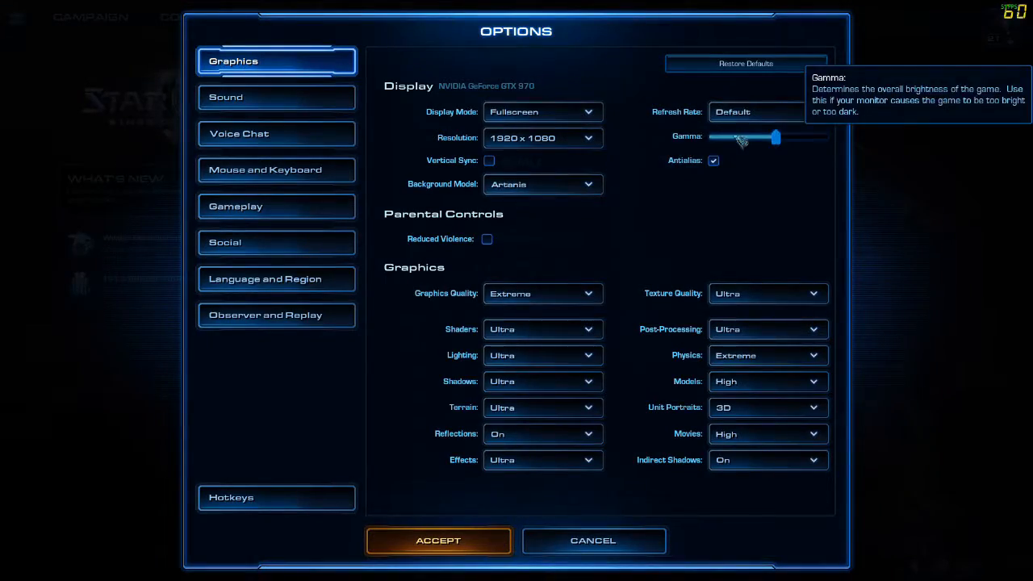
{"action": "left_click", "coordinate": [276, 97]}
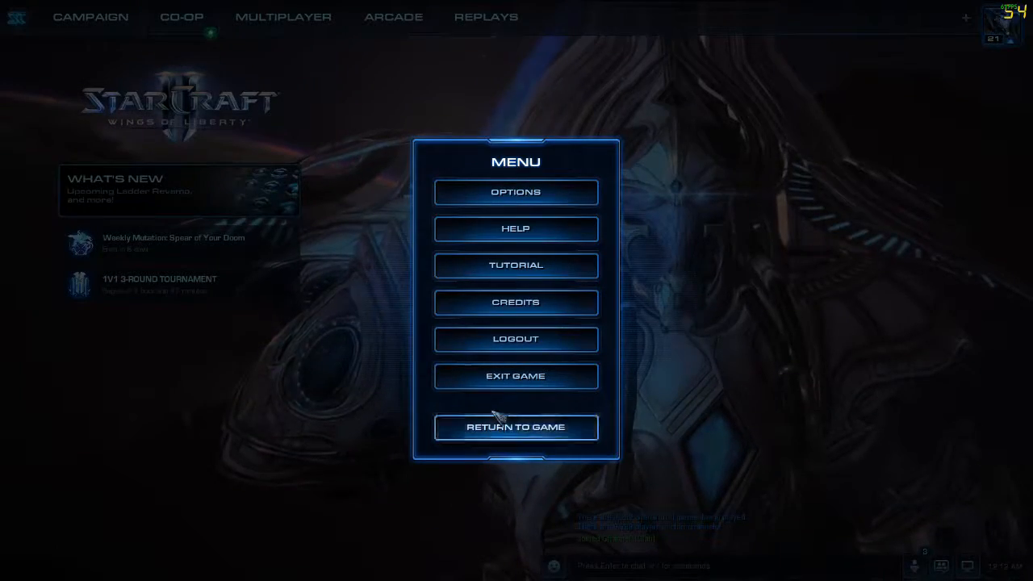
{"action": "left_click", "coordinate": [516, 427]}
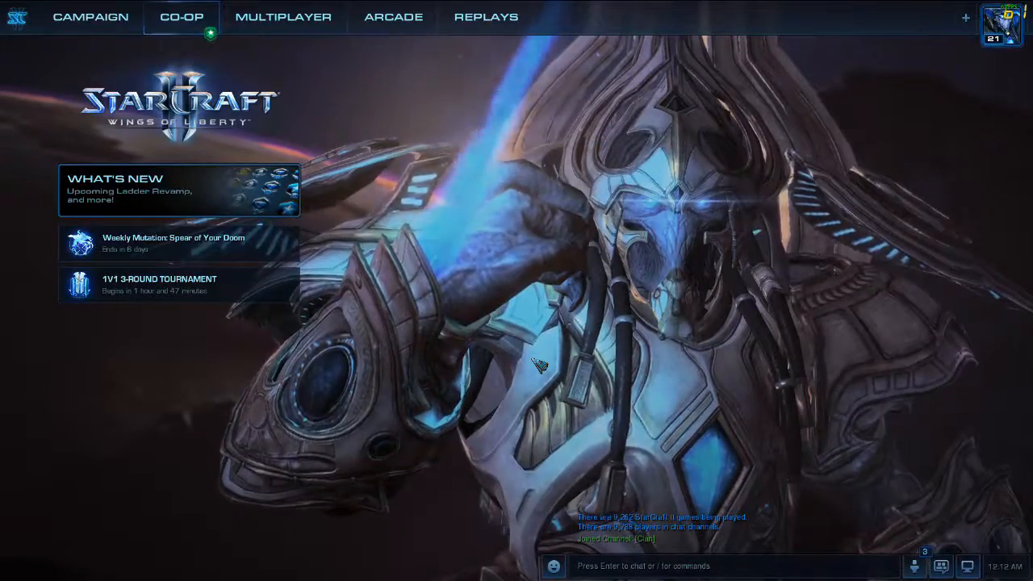